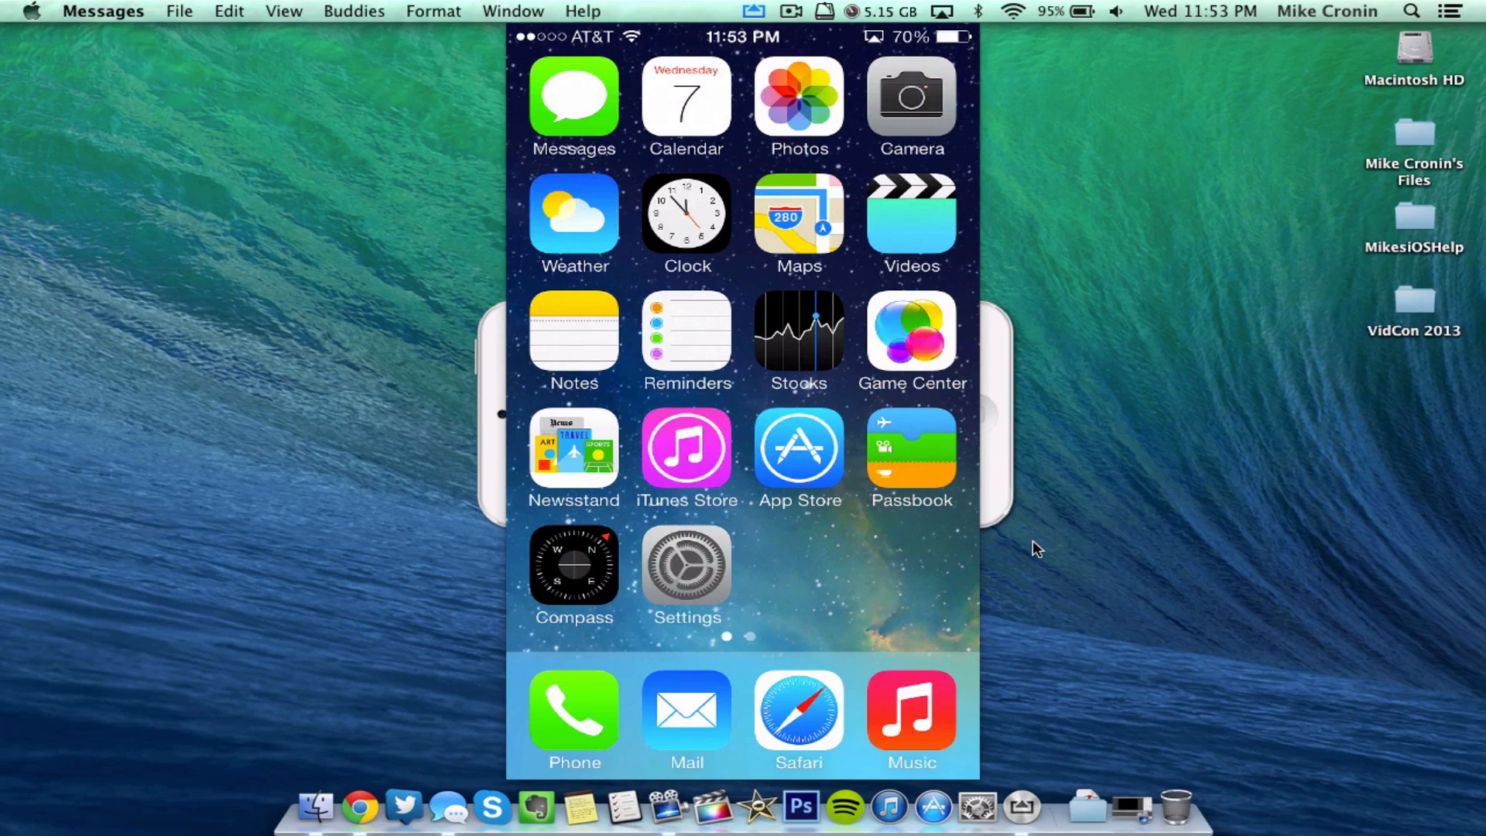
# Step: Confirm About shows iOS version 7.0 (11A4449a), then return to the General page
pyautogui.click(685, 574)
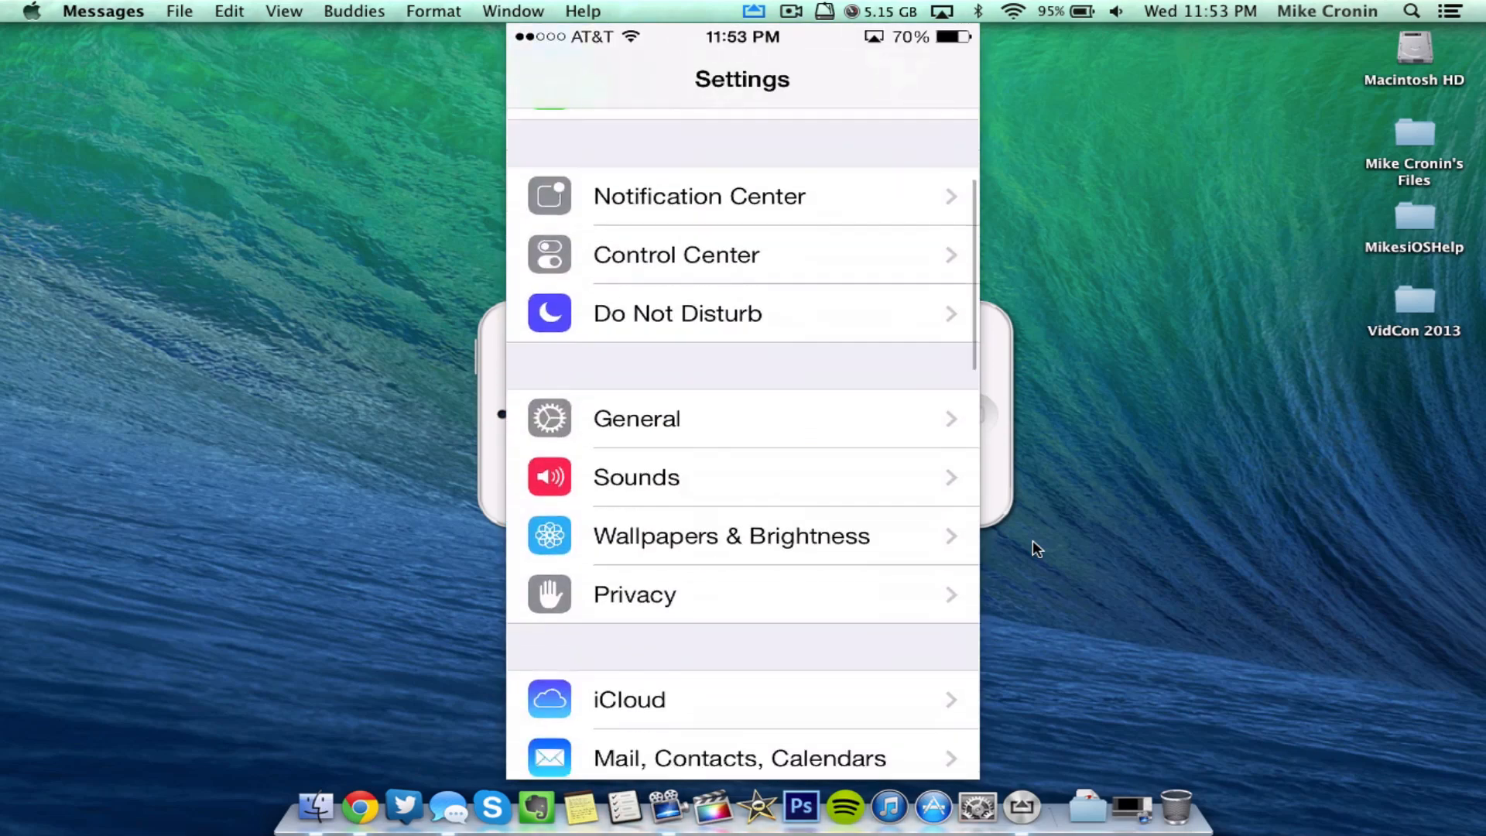
pyautogui.scroll(3)
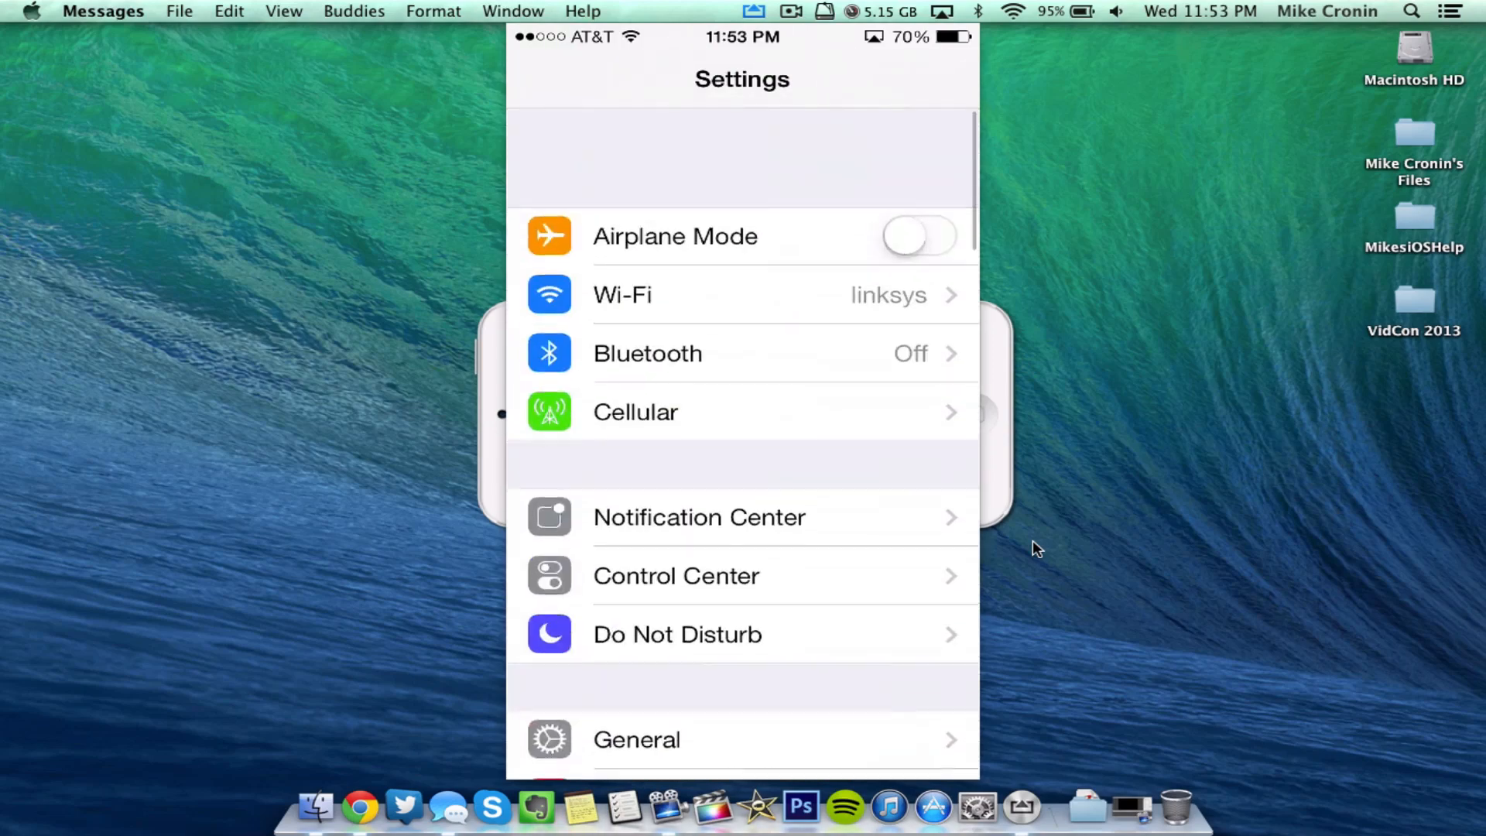
pyautogui.click(636, 739)
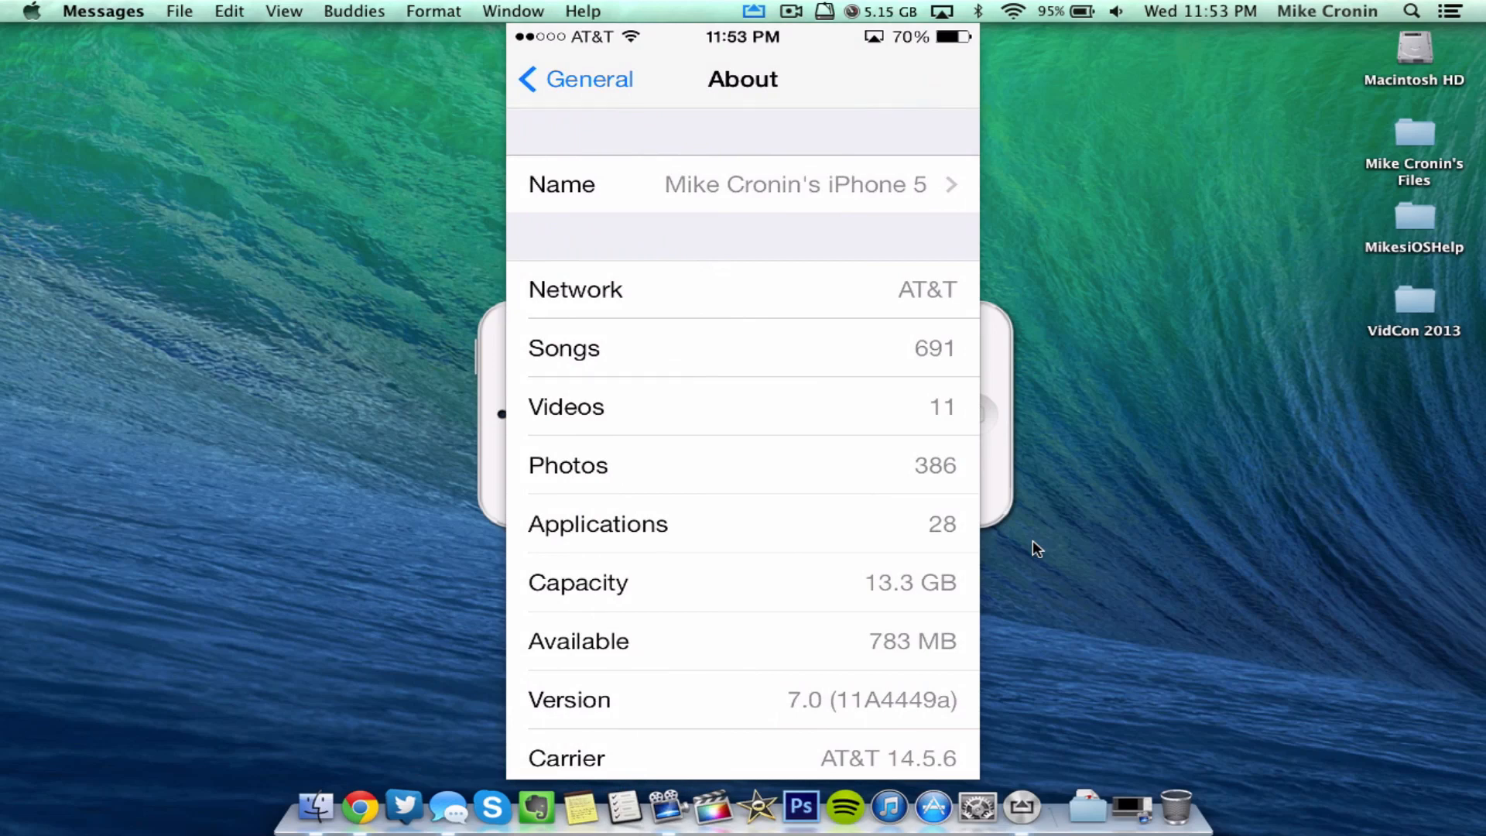
pyautogui.click(574, 78)
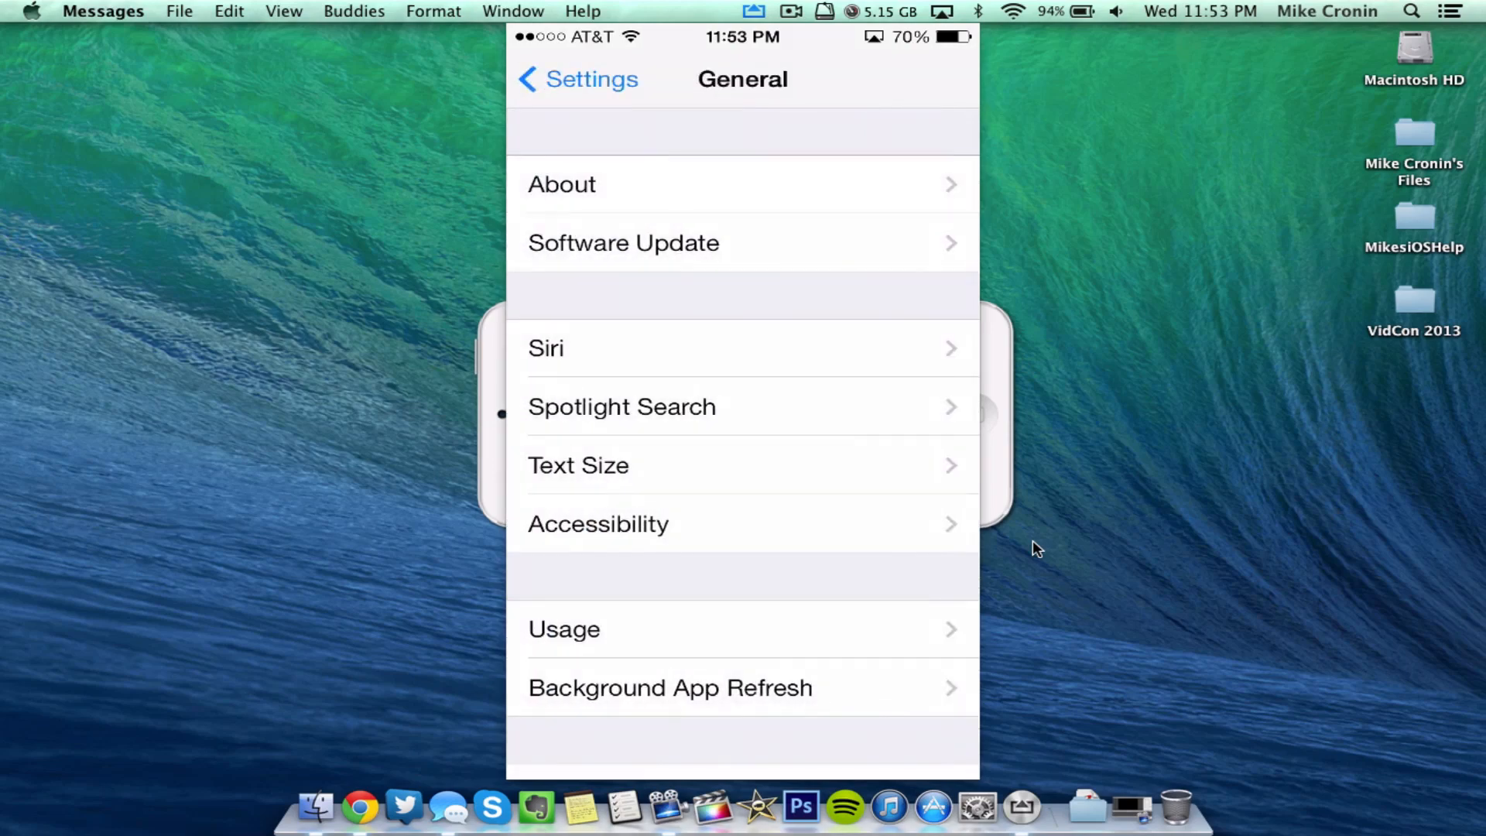
# Step: Return to the home screen and cancel the slide-to-power-off prompt
pyautogui.click(576, 79)
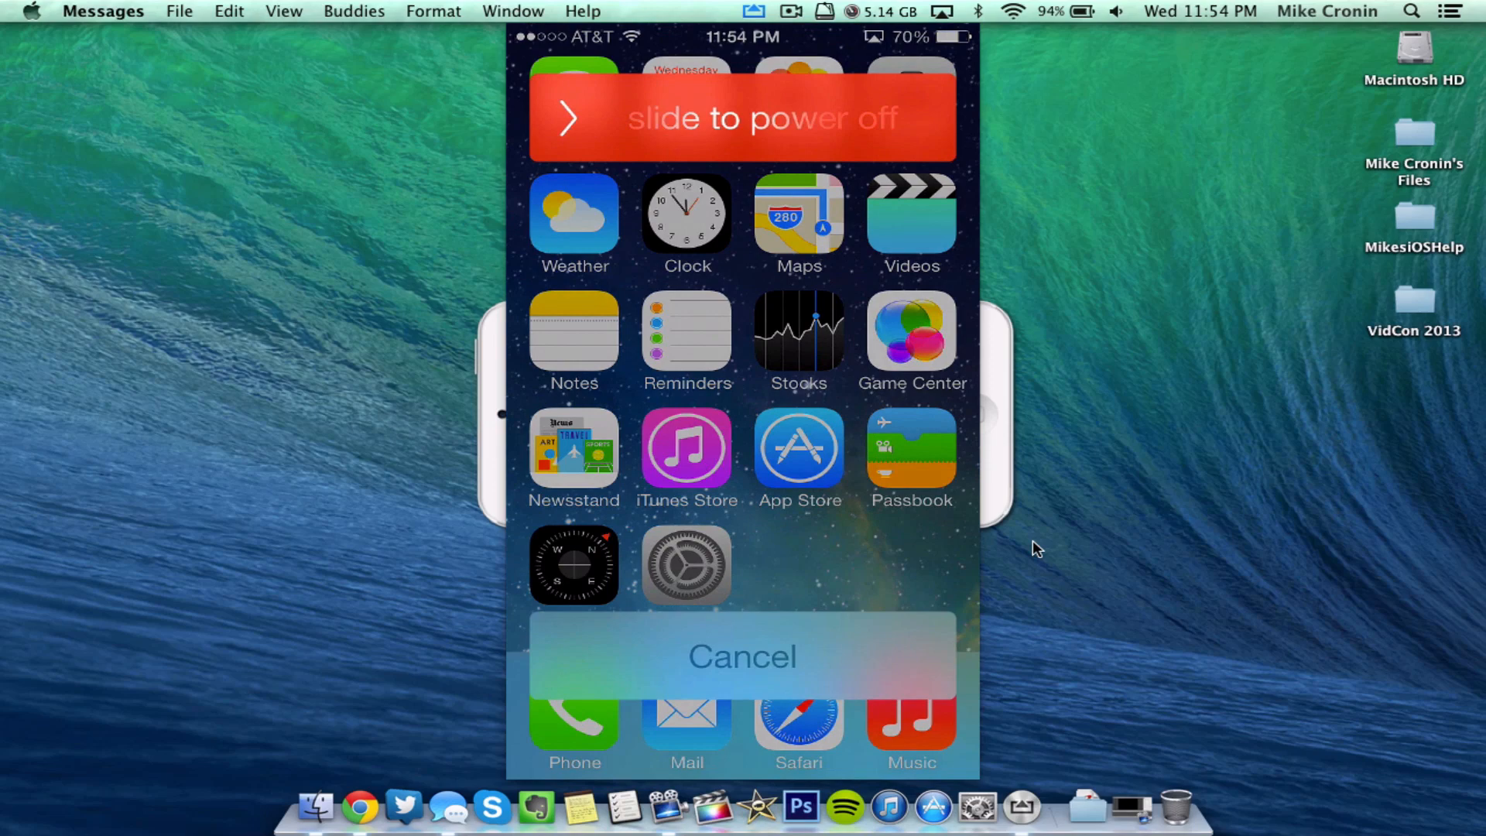
pyautogui.click(742, 656)
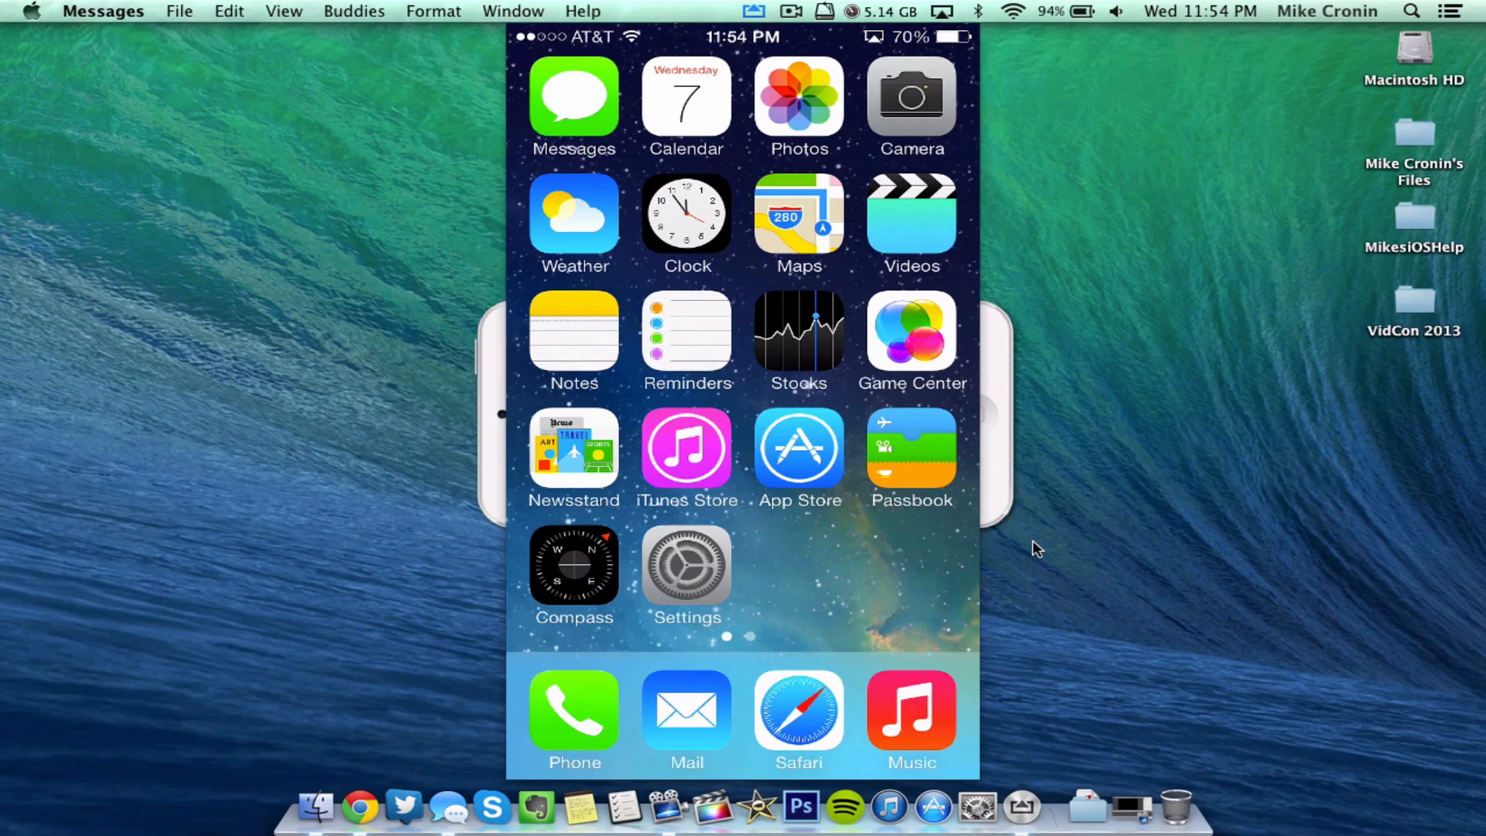
# Step: Verify Software Update reports iOS 7.0 up to date, then back out to Settings
pyautogui.click(685, 567)
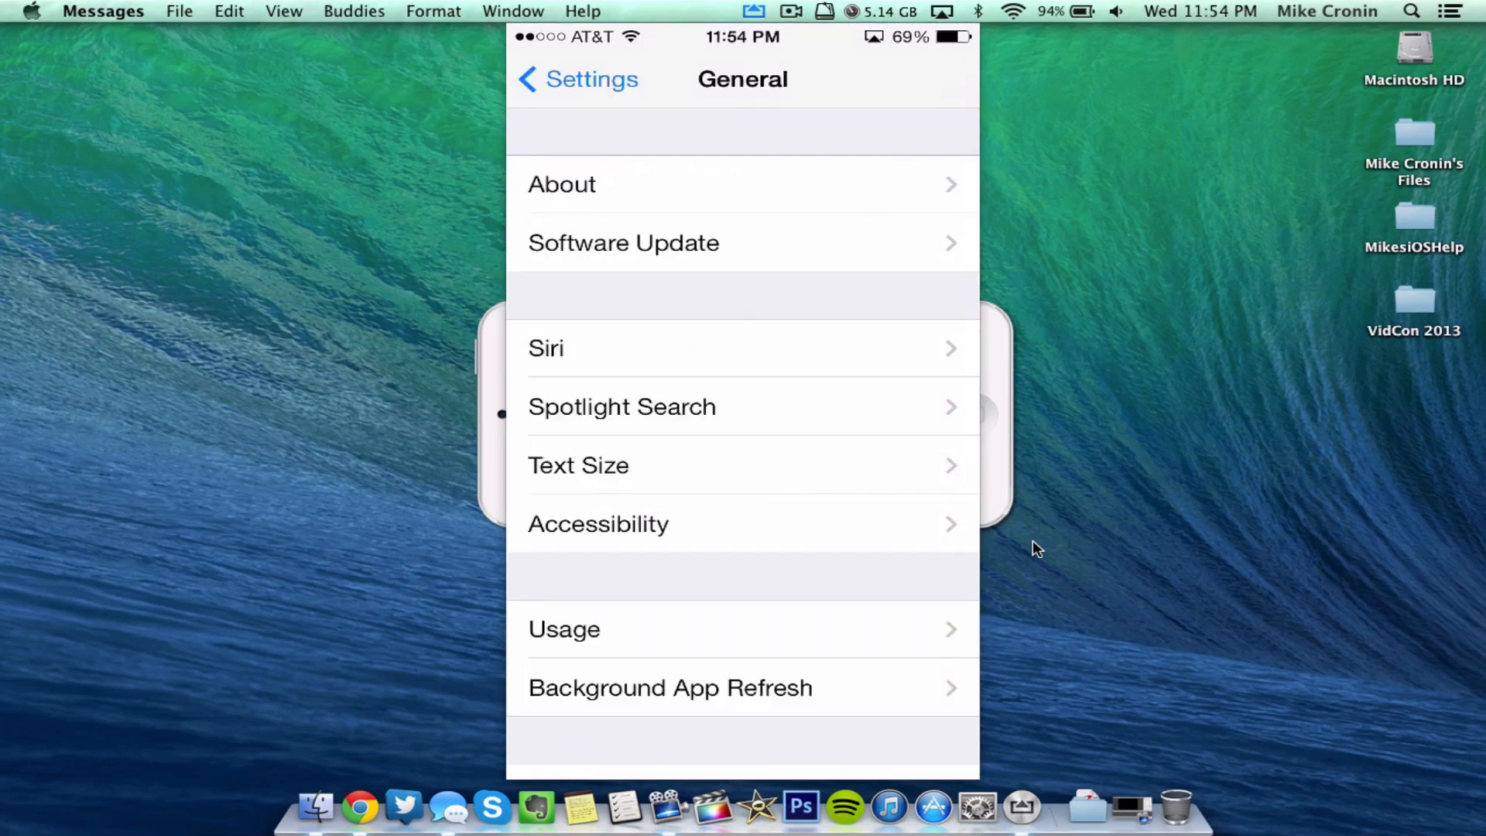
pyautogui.click(623, 242)
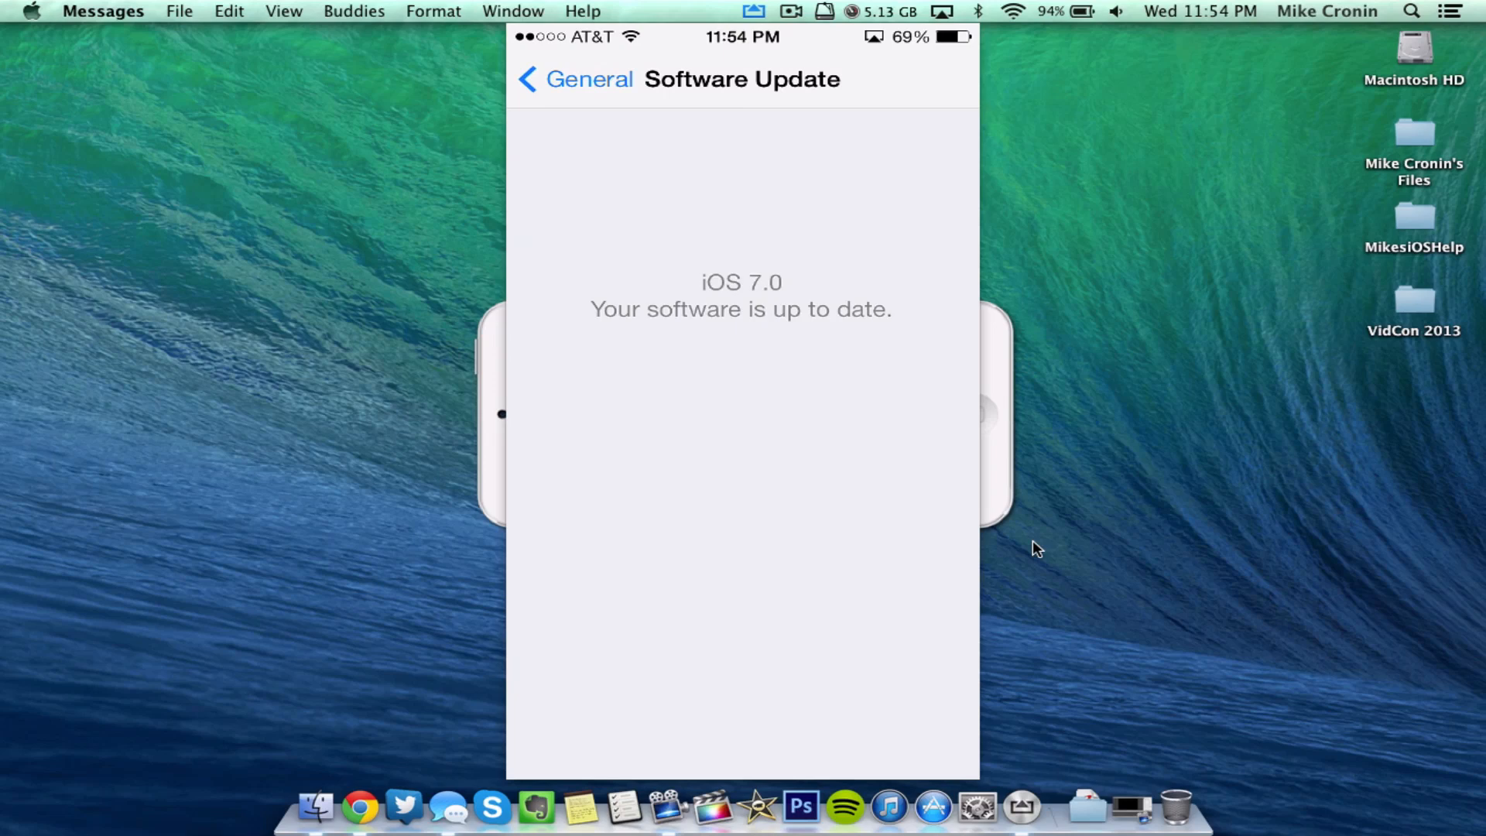
pyautogui.click(573, 79)
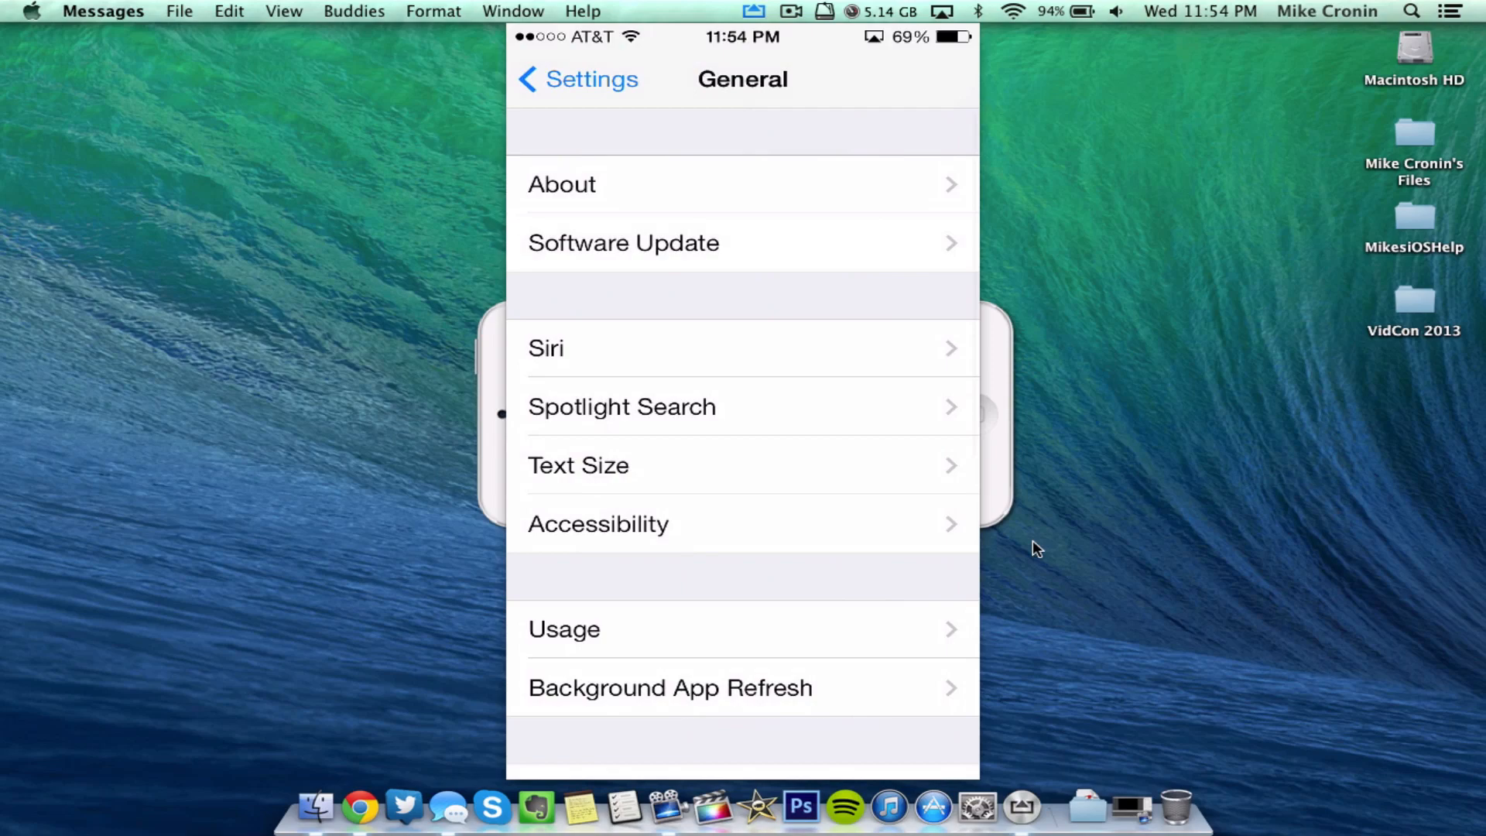
pyautogui.click(575, 79)
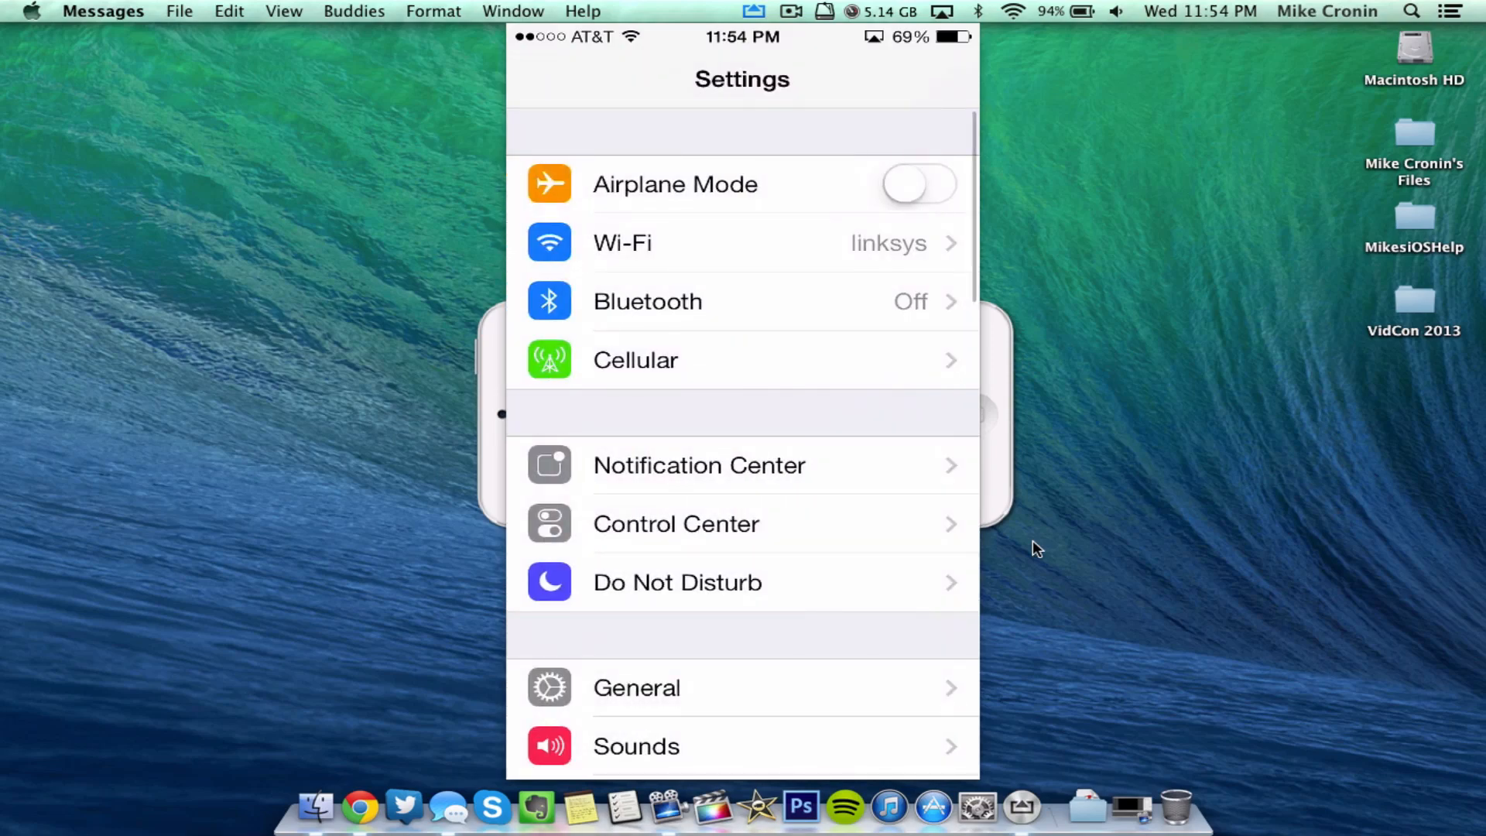